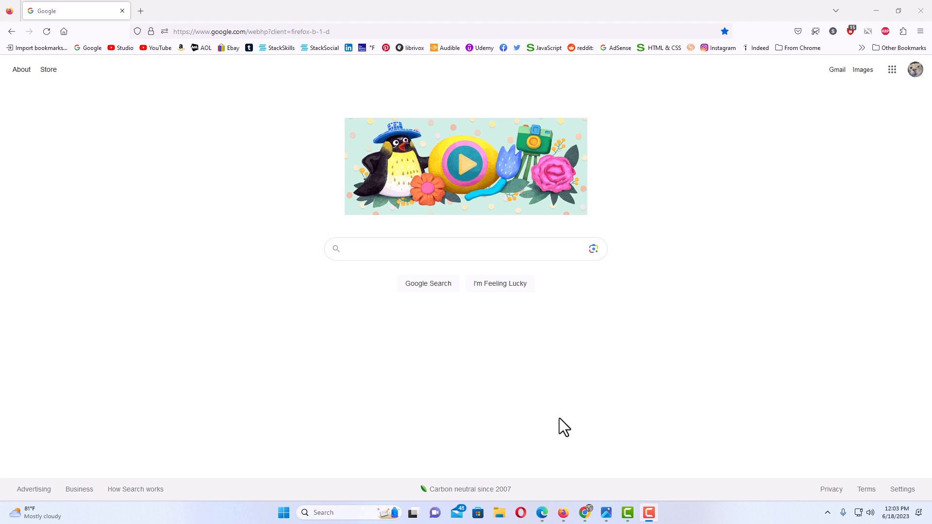
{"action": "mouse_move", "coordinate": [488, 389]}
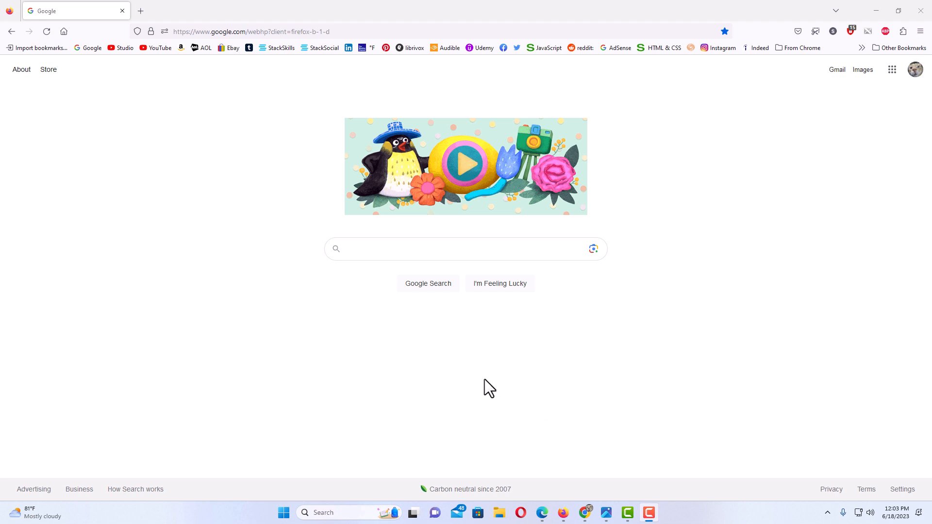
{"action": "mouse_move", "coordinate": [429, 380]}
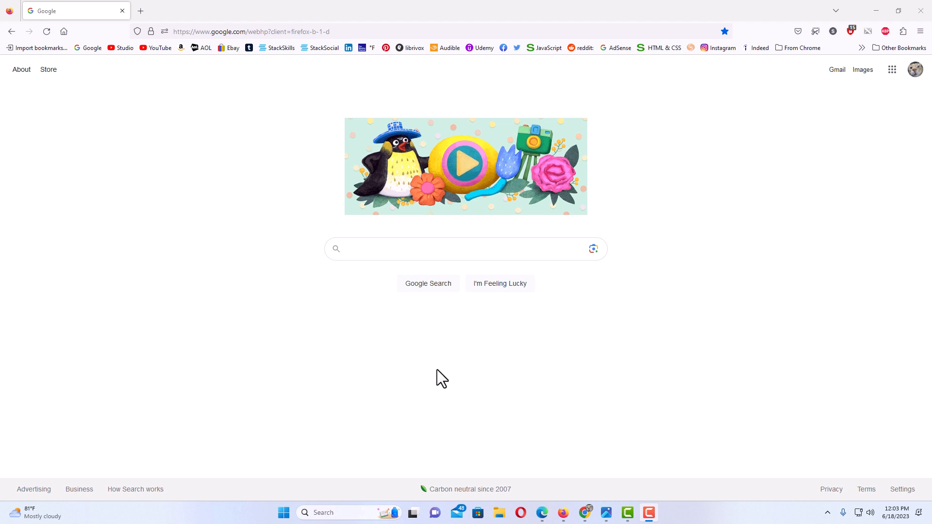
{"action": "mouse_move", "coordinate": [537, 363]}
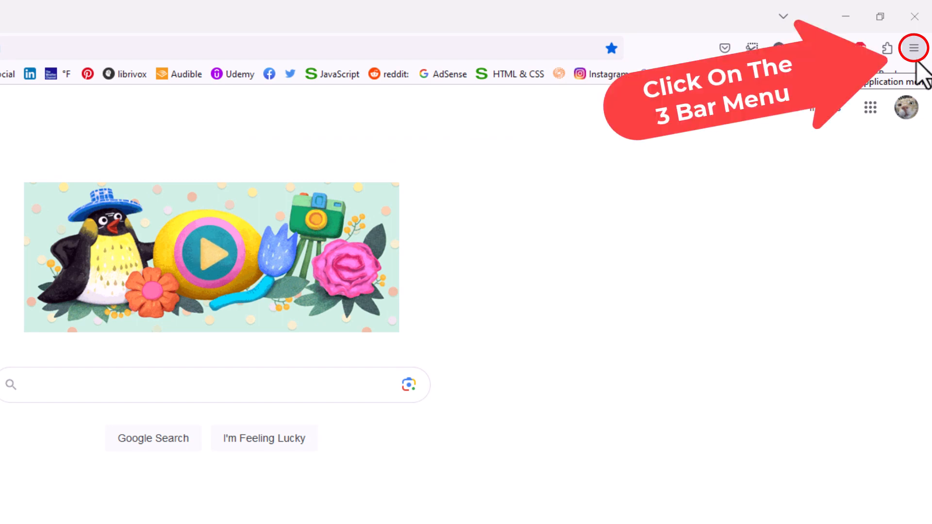
Open Firefox Settings from the application menu, landing on the General section.
{"action": "left_click", "coordinate": [913, 48]}
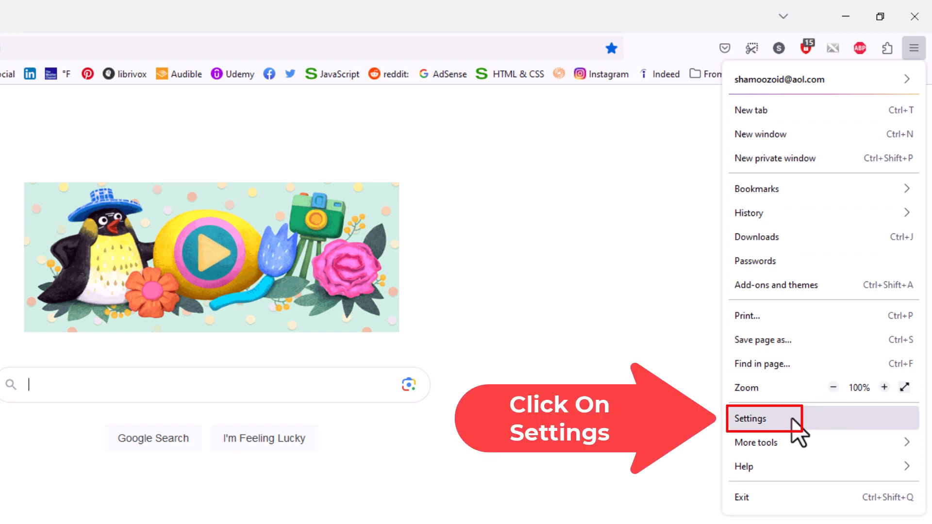
{"action": "left_click", "coordinate": [750, 419]}
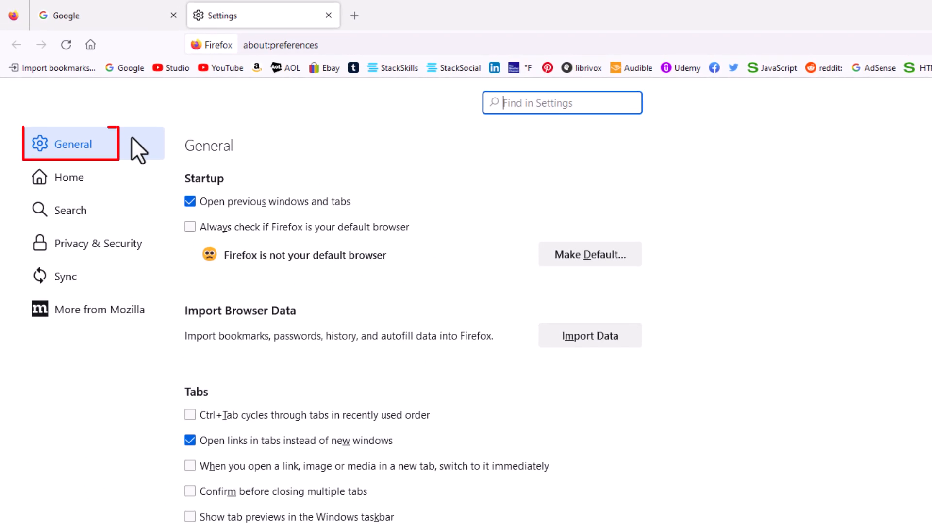
{"action": "mouse_move", "coordinate": [237, 182]}
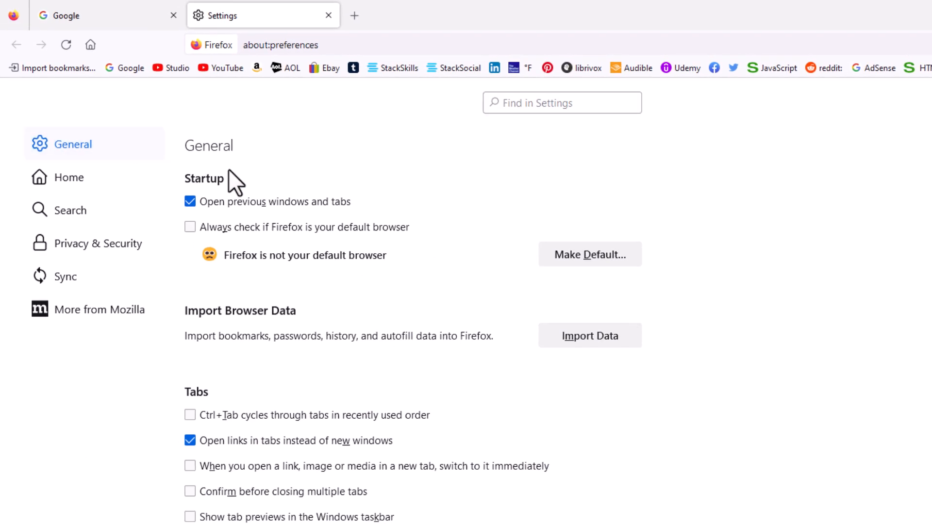
Scroll the General page down to the Language and Appearance section showing Website appearance.
{"action": "scroll", "scroll_direction": "down", "scroll_amount": 3}
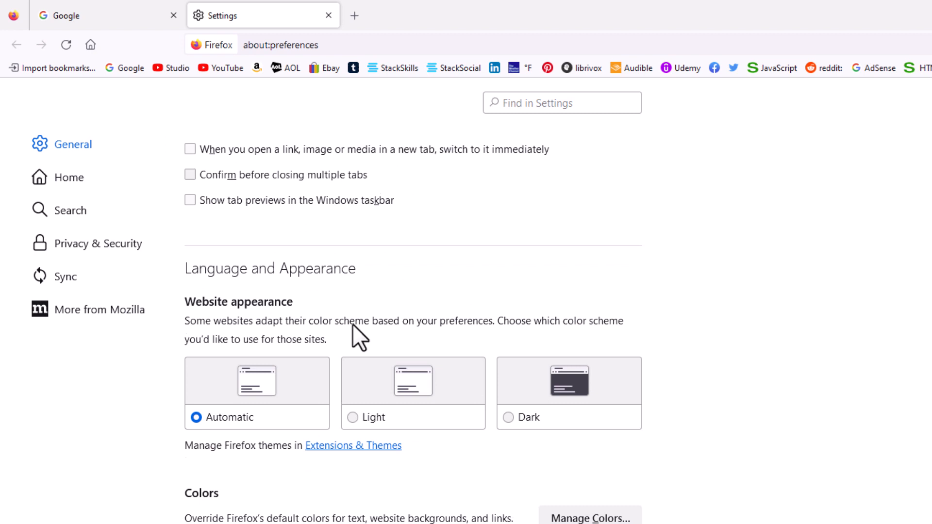
{"action": "scroll", "scroll_direction": "down", "scroll_amount": 3}
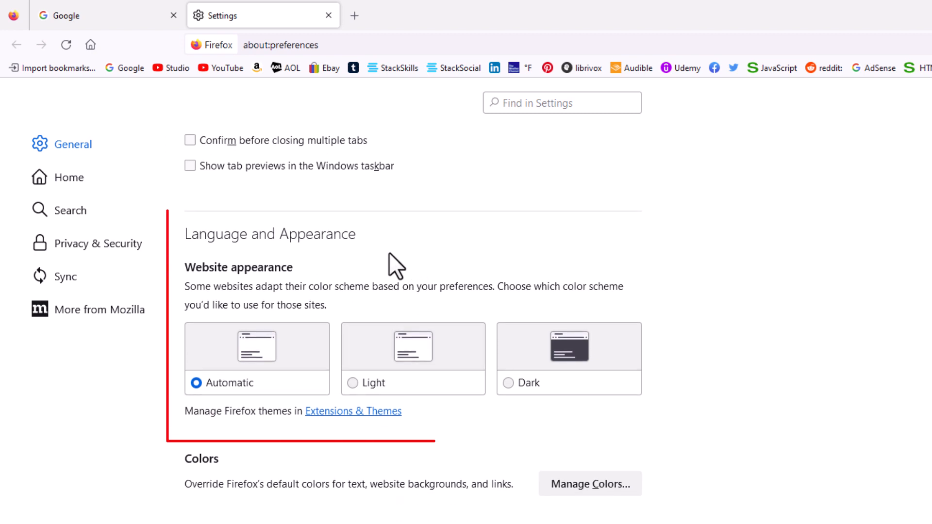
{"action": "mouse_move", "coordinate": [220, 297]}
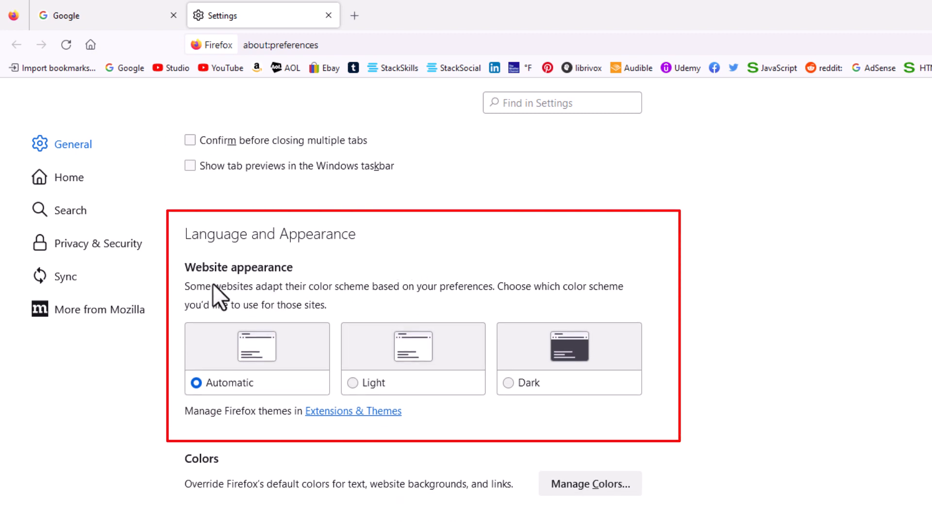
{"action": "mouse_move", "coordinate": [220, 308]}
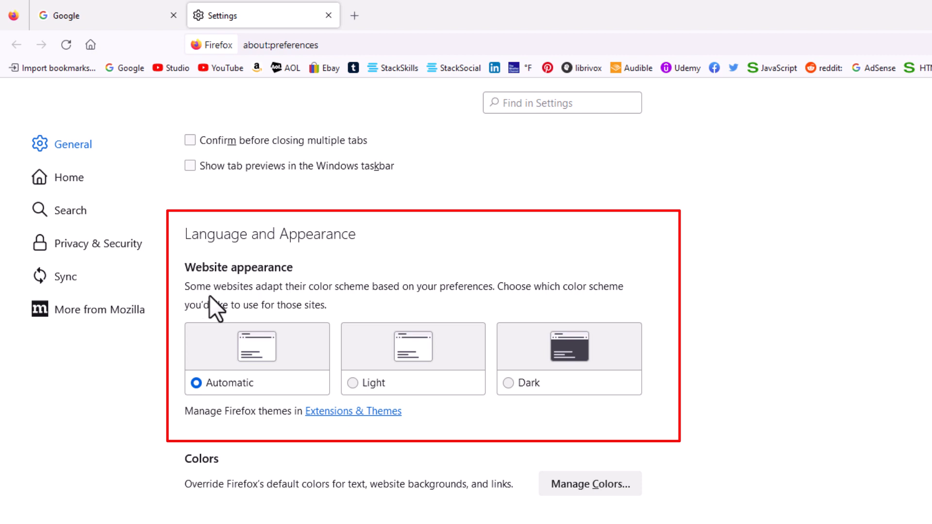
{"action": "mouse_move", "coordinate": [382, 309]}
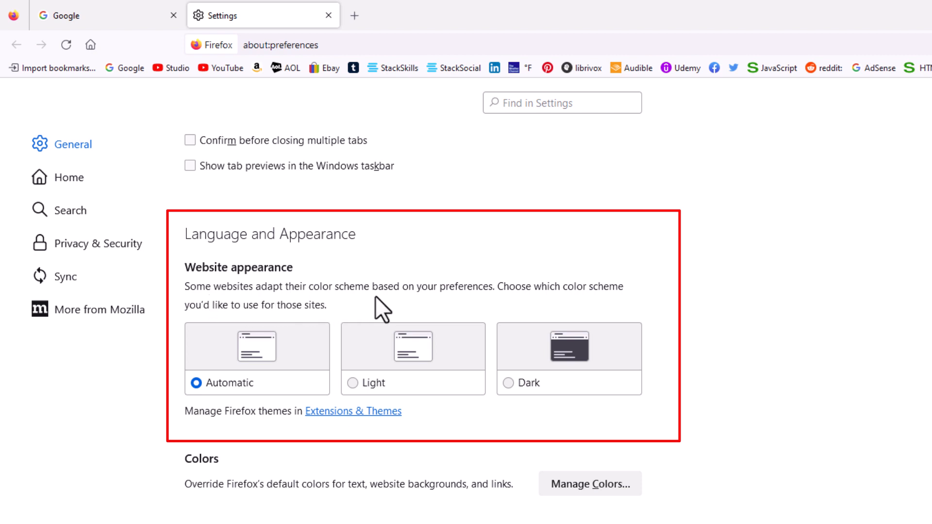
{"action": "mouse_move", "coordinate": [537, 311]}
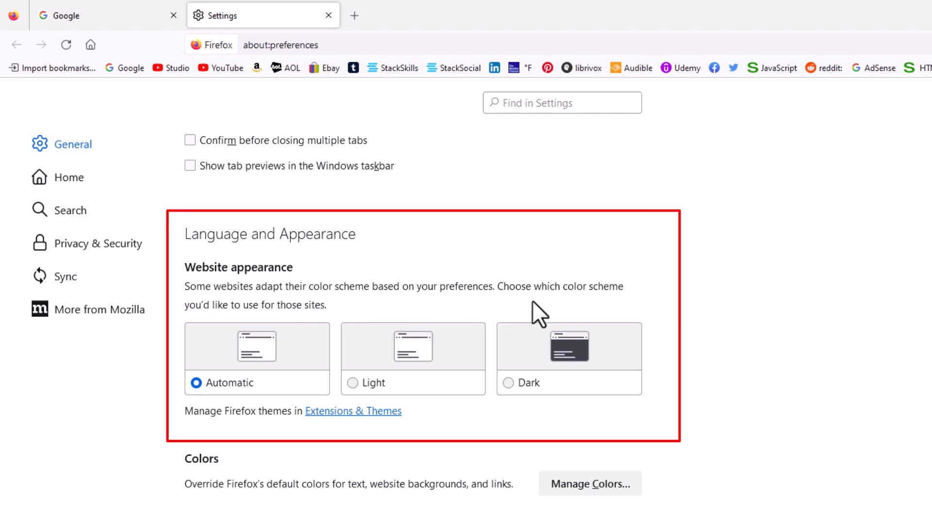
{"action": "mouse_move", "coordinate": [264, 330]}
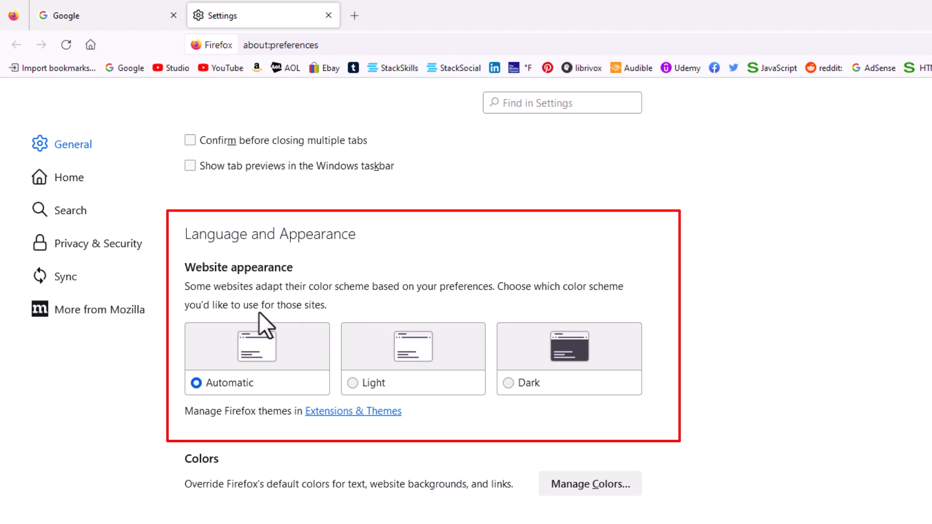
{"action": "mouse_move", "coordinate": [437, 425]}
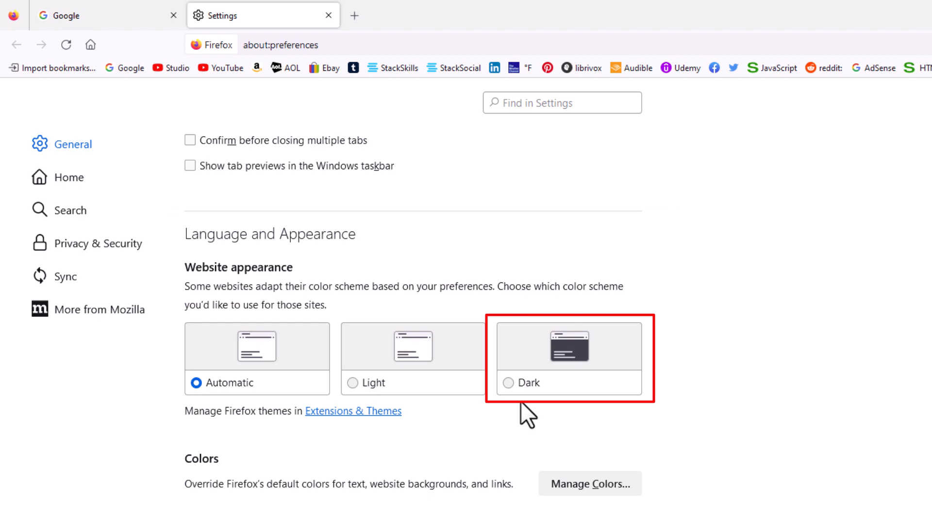
{"action": "mouse_move", "coordinate": [509, 382]}
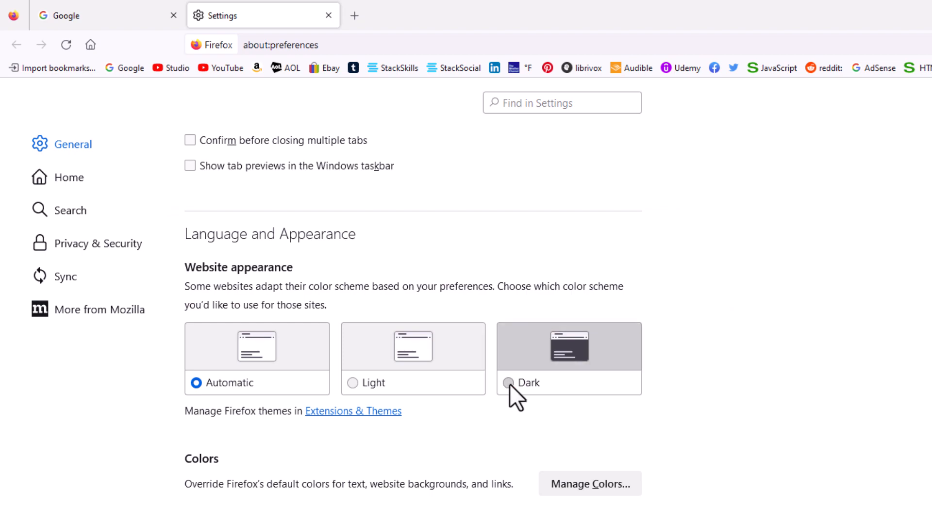
Set Website appearance to the Dark color scheme so pages render dark.
{"action": "left_click", "coordinate": [510, 382]}
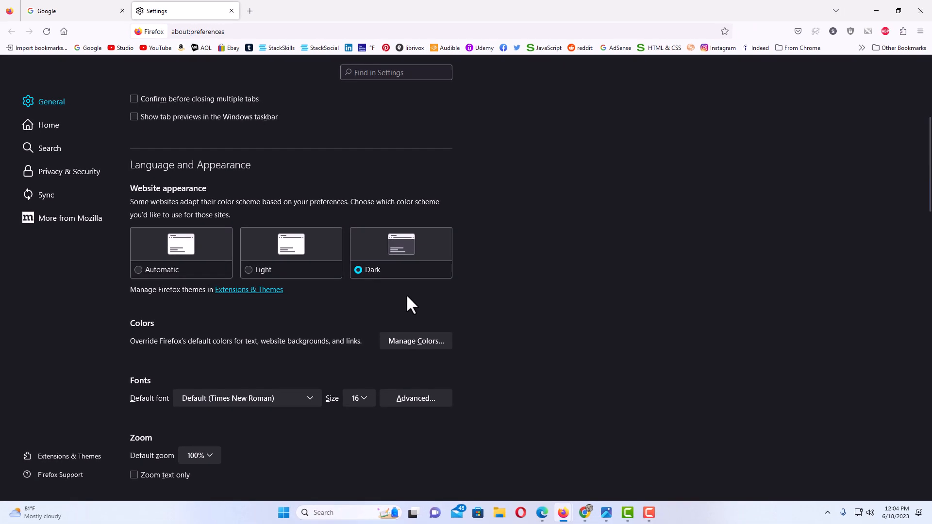
{"action": "mouse_move", "coordinate": [172, 76]}
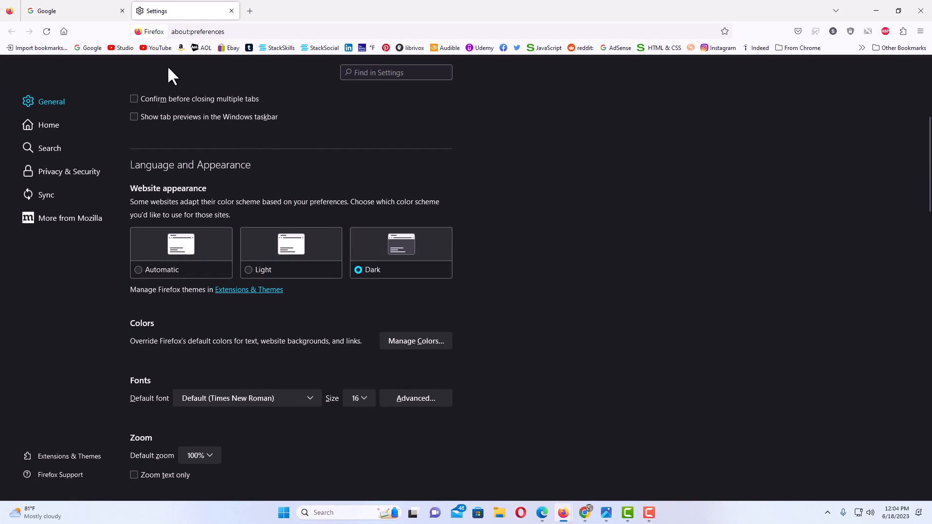